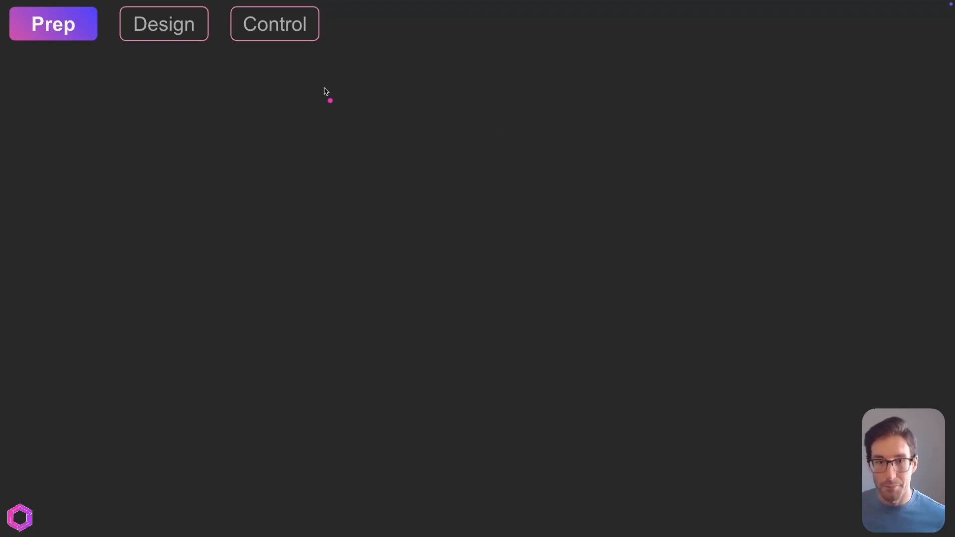
mouse_move(292, 220)
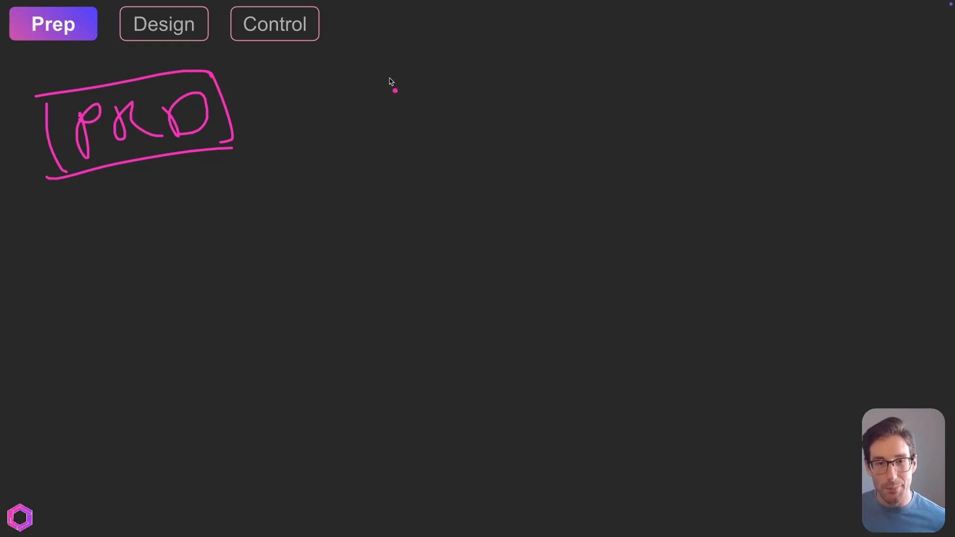
mouse_move(354, 97)
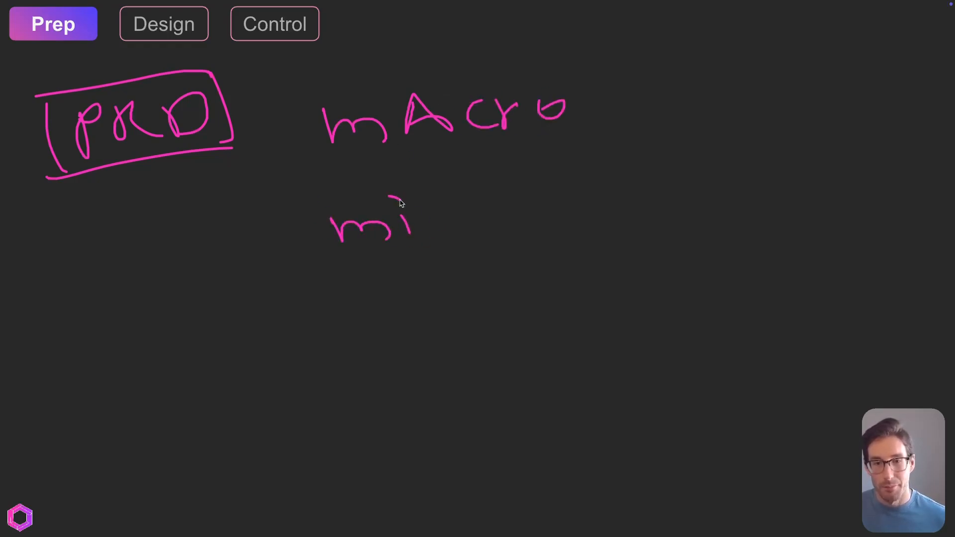
Write micro below macro and draw arrows from the PRD box to macro and micro
left_click_drag(413, 218, 536, 207)
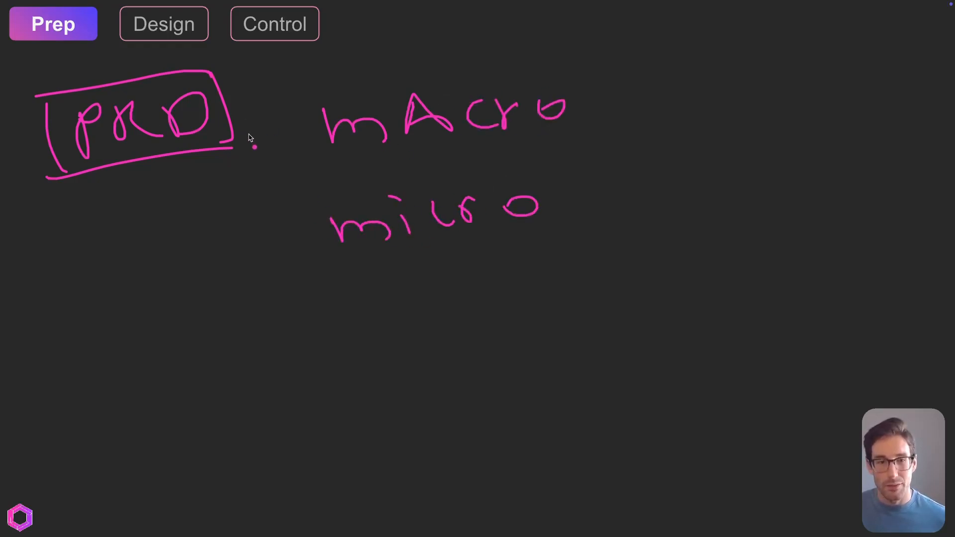
left_click_drag(238, 140, 298, 137)
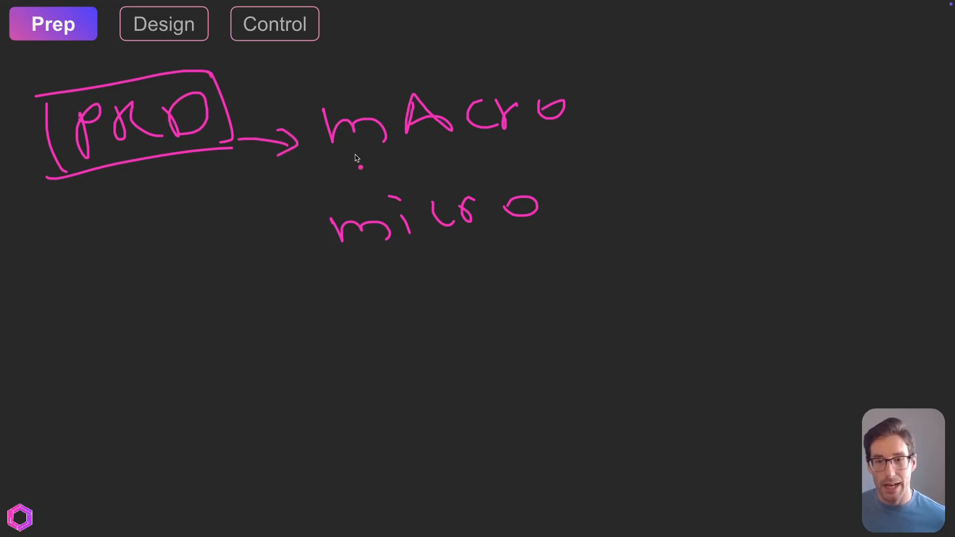
left_click_drag(293, 189, 323, 237)
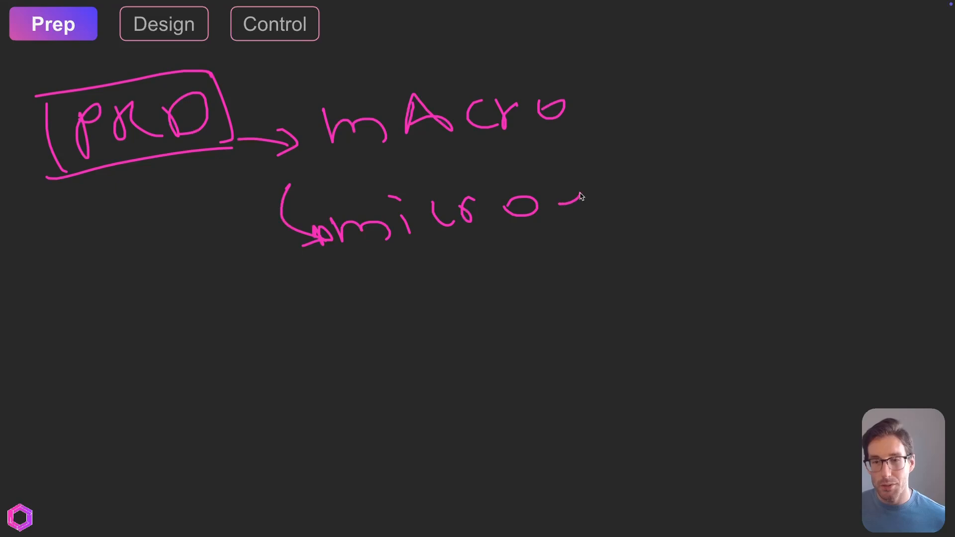
left_click_drag(578, 195, 554, 134)
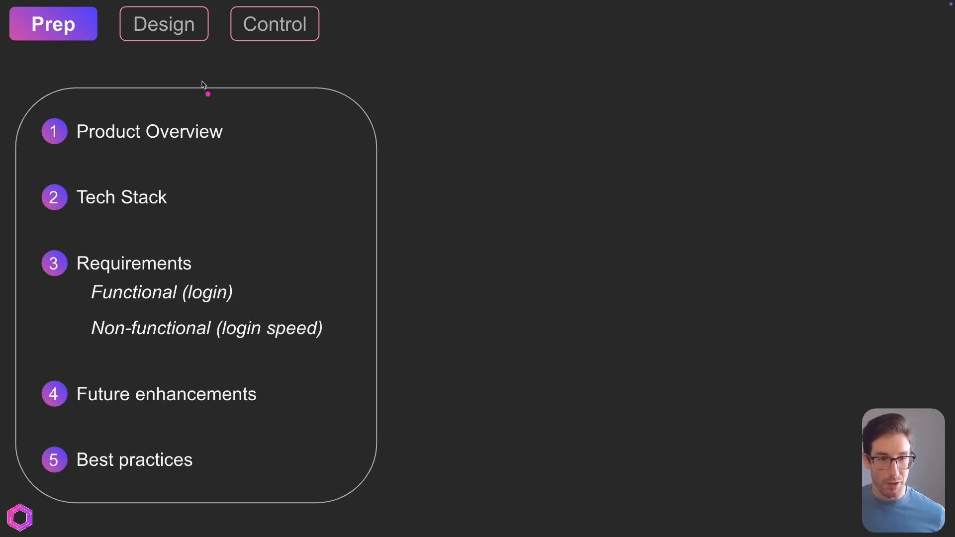
mouse_move(221, 125)
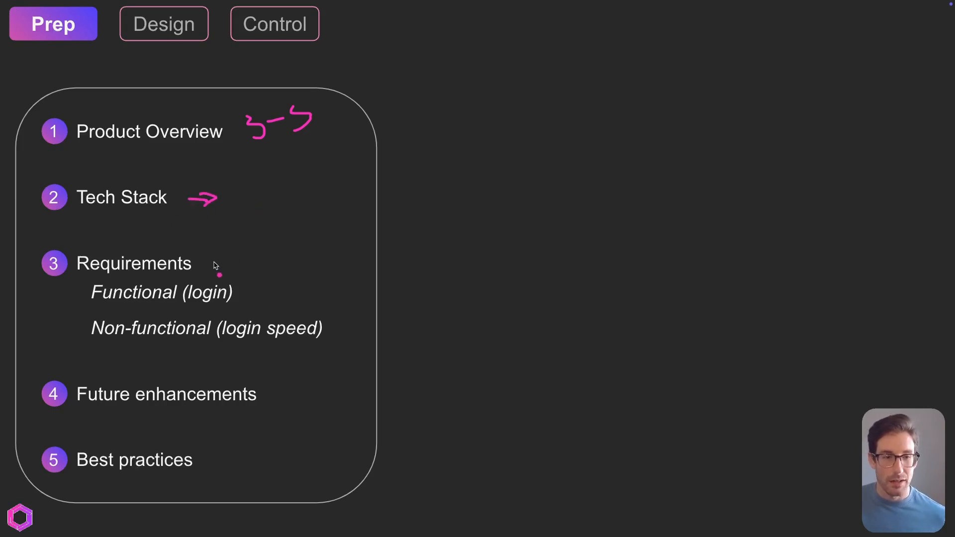
Draw arrows beside the requirements lines, after Future enhancements, and by best practices
left_click_drag(207, 268, 240, 244)
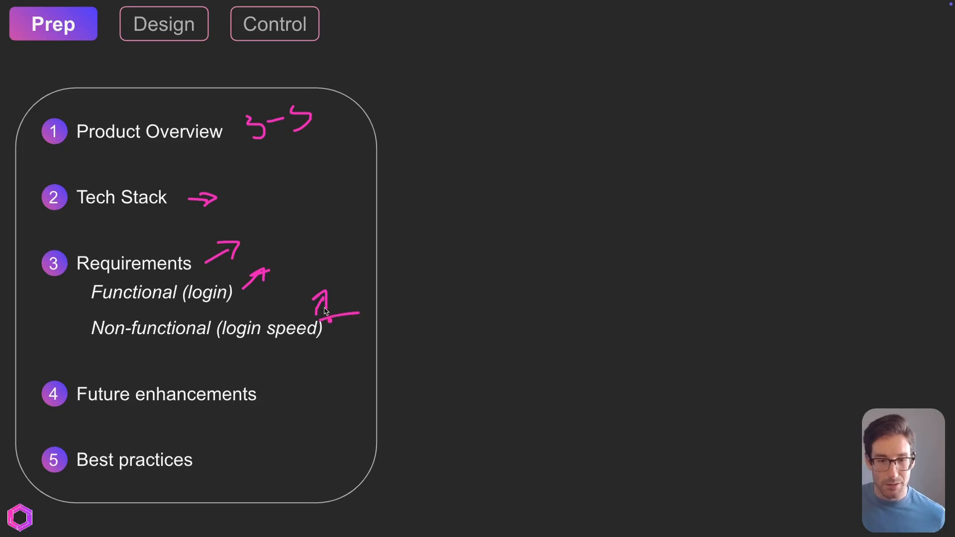
mouse_move(286, 96)
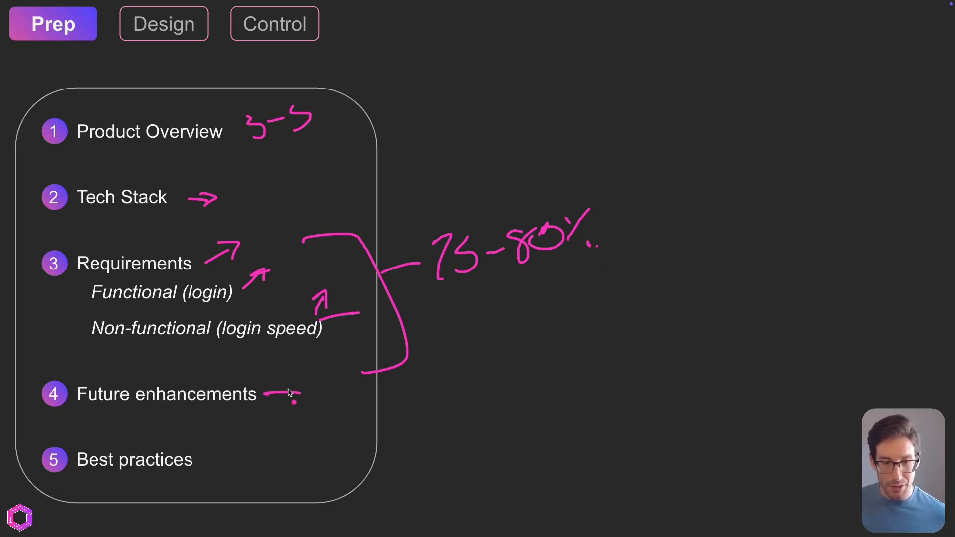
left_click_drag(267, 393, 299, 390)
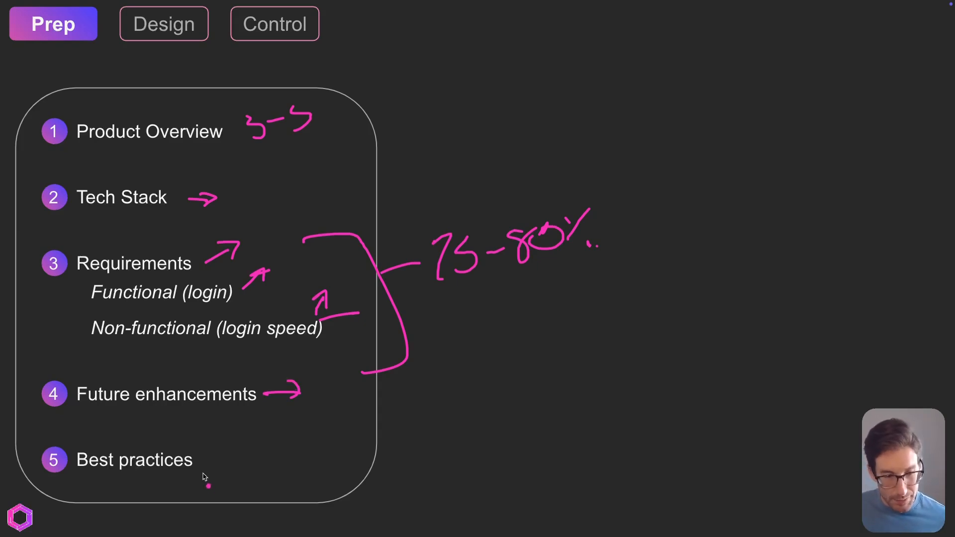
left_click_drag(201, 471, 256, 468)
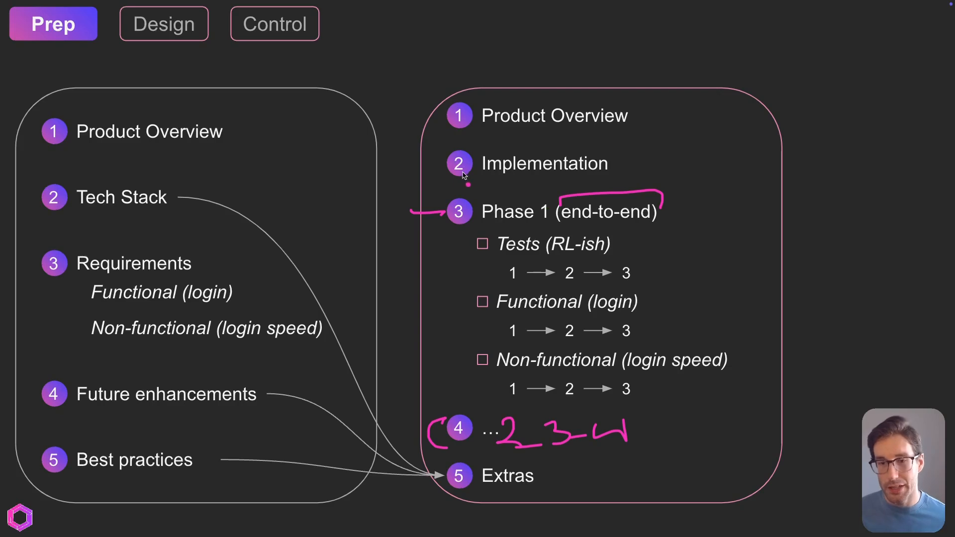
mouse_move(466, 213)
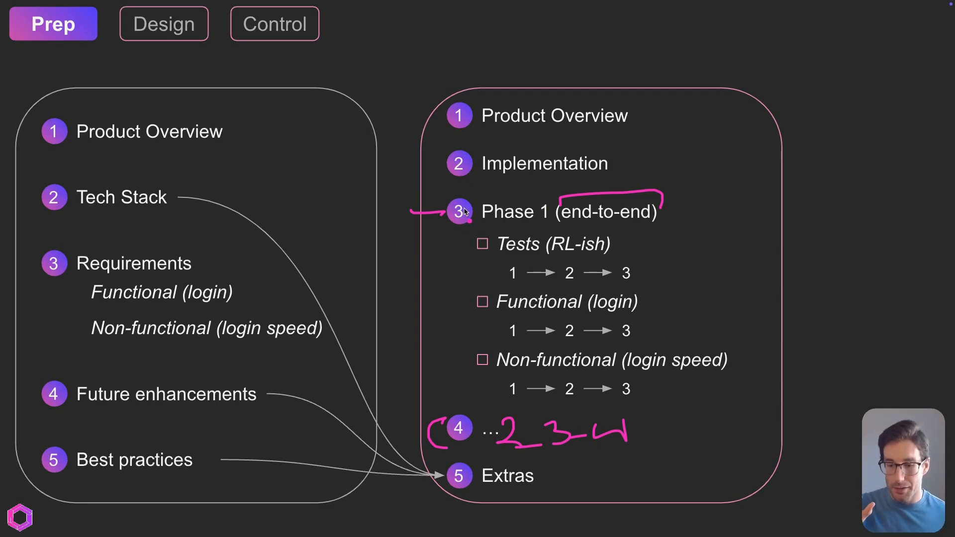
mouse_move(466, 254)
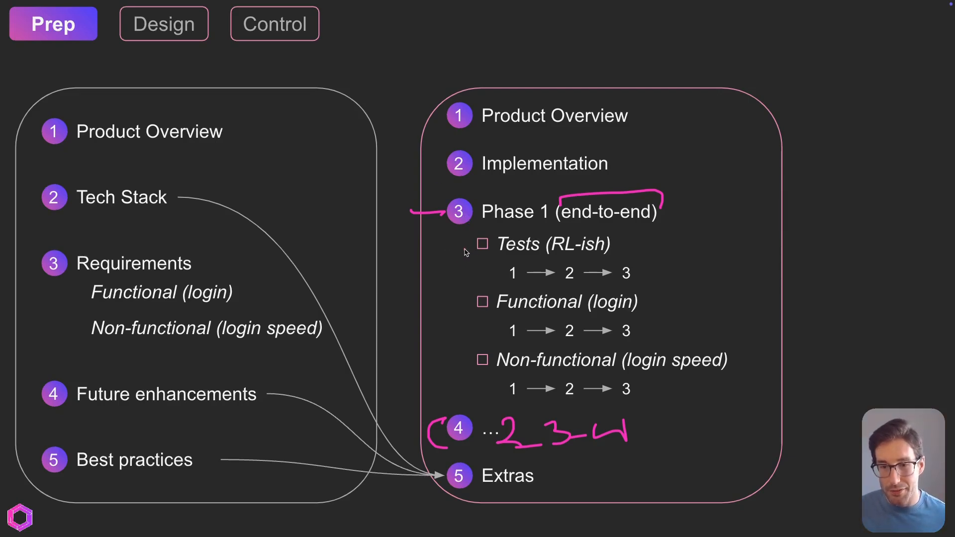
Bracket the Tests (RL-ish) checklist item under Phase 1
left_click_drag(445, 255, 654, 244)
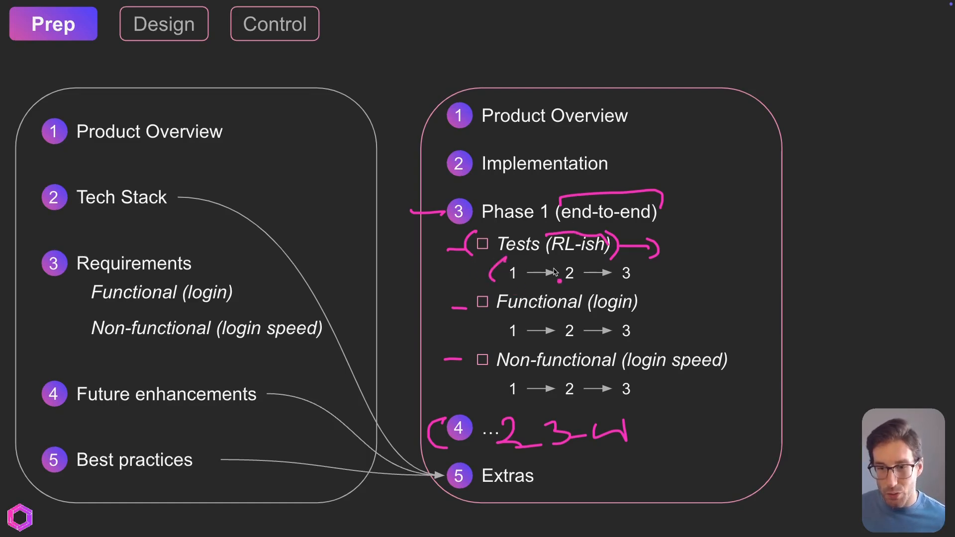
Add a pink stroke beside the Tests step, then move to the Design slide
left_click_drag(639, 275, 712, 274)
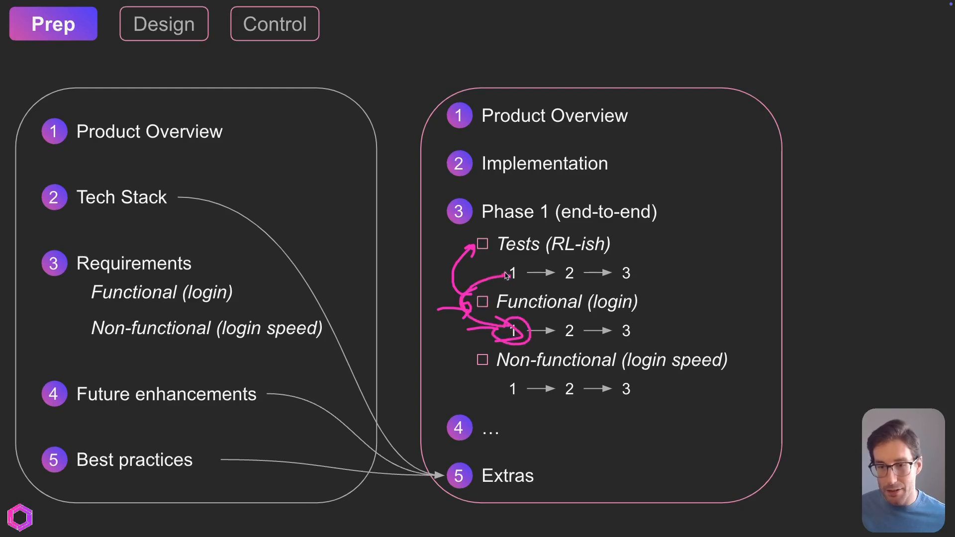
left_click(164, 23)
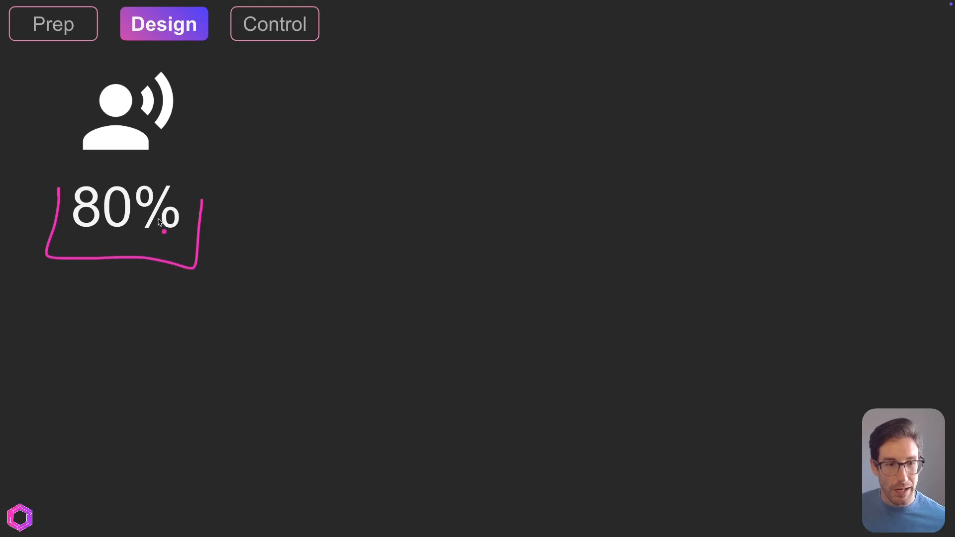
Extend a vertical line down from the bracket under 80%
left_click_drag(113, 264, 112, 295)
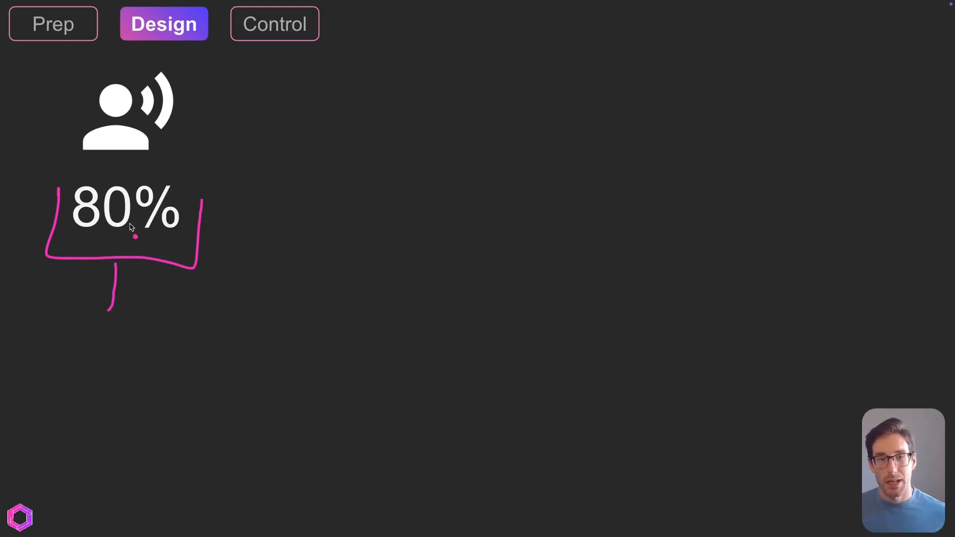
mouse_move(149, 217)
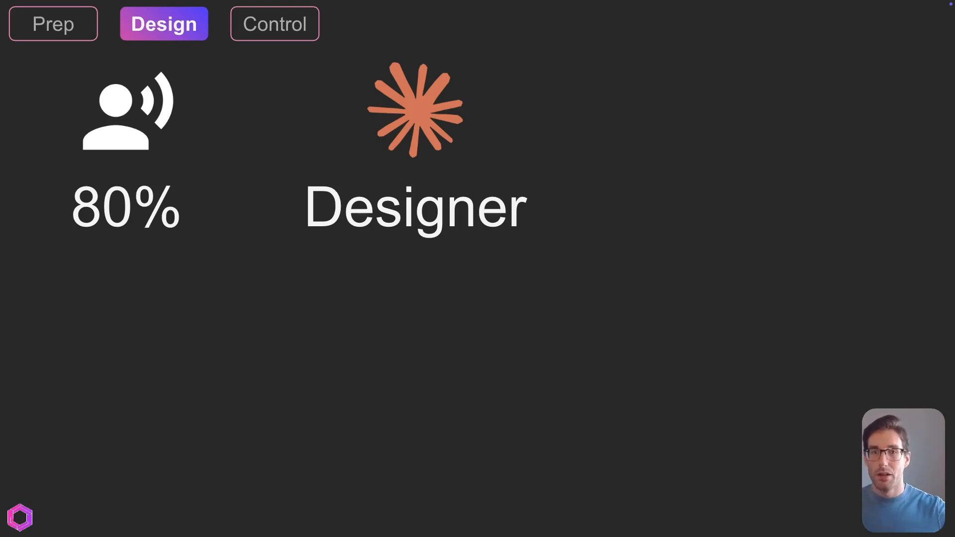
mouse_move(122, 68)
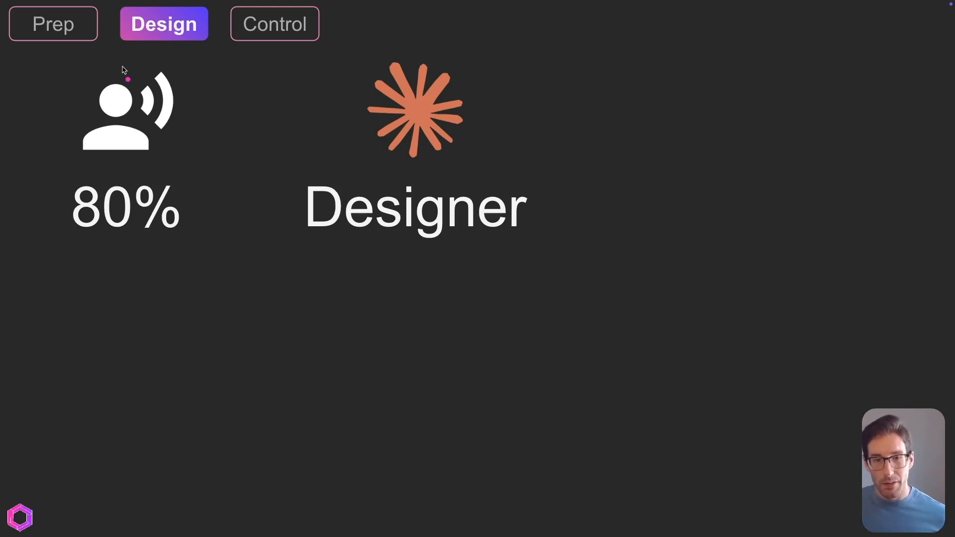
mouse_move(254, 288)
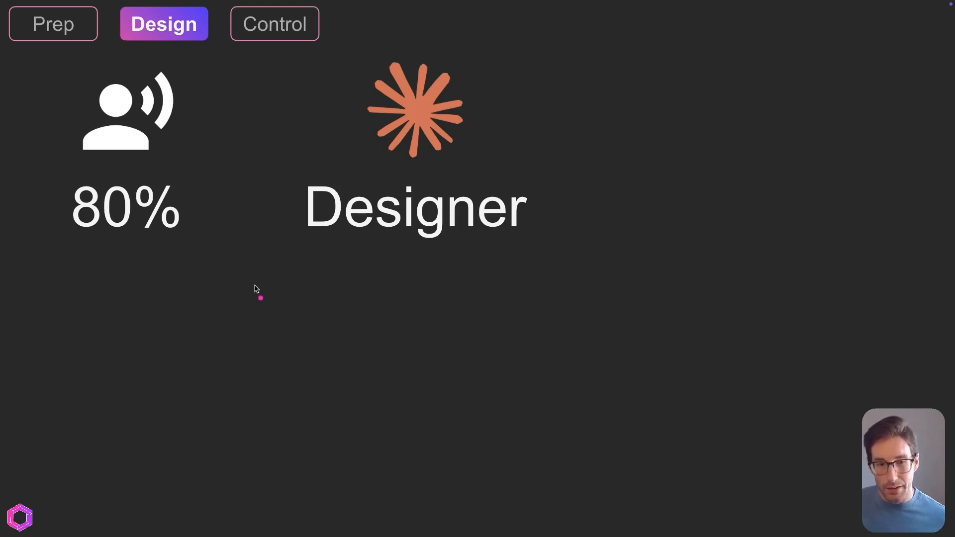
Handwrite 'Design Doc' below Designer and draw an arrow from it back to Designer
left_click_drag(256, 295, 356, 283)
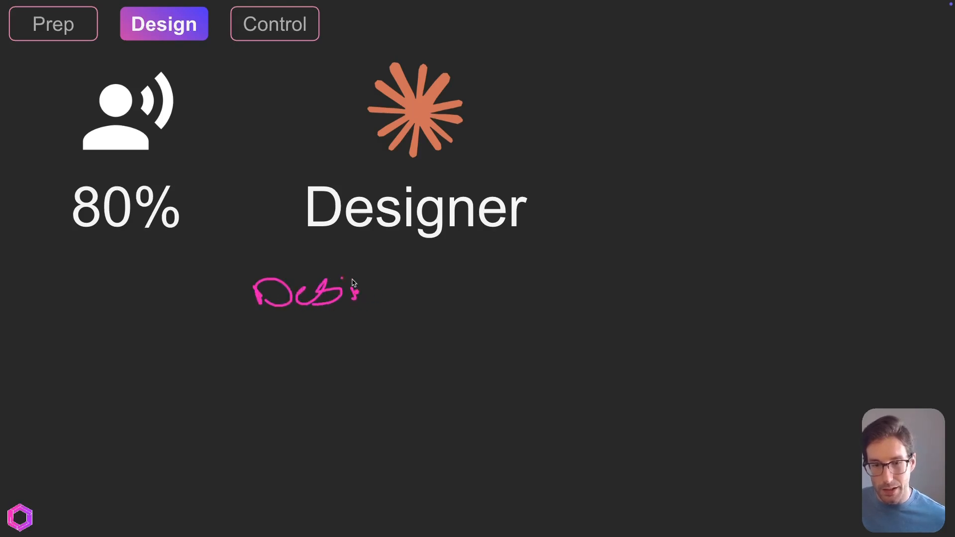
left_click_drag(341, 292, 451, 290)
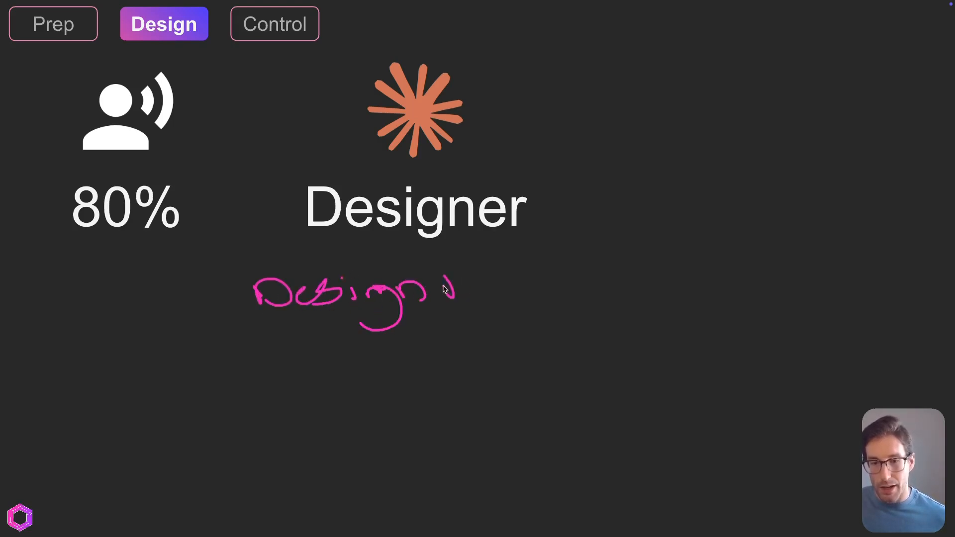
left_click_drag(451, 290, 548, 295)
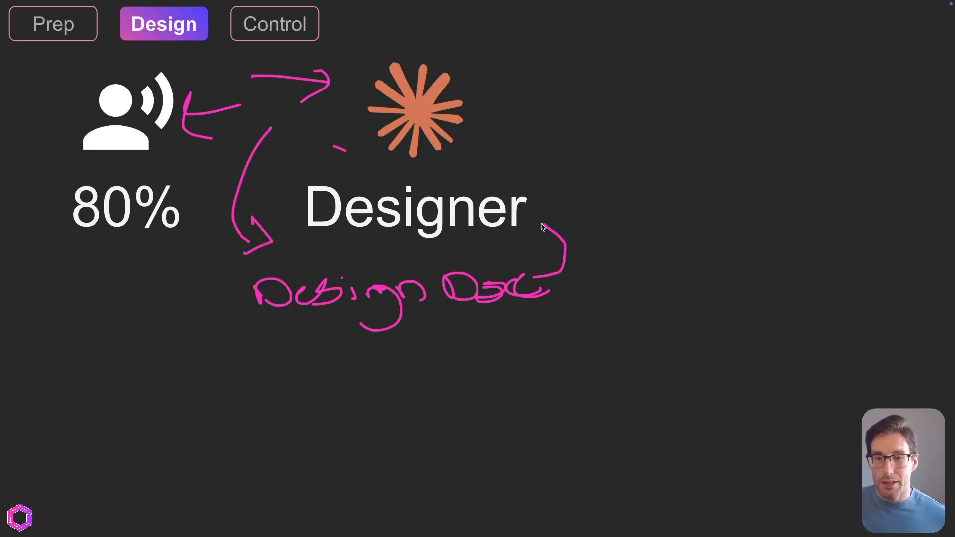
left_click_drag(563, 250, 533, 219)
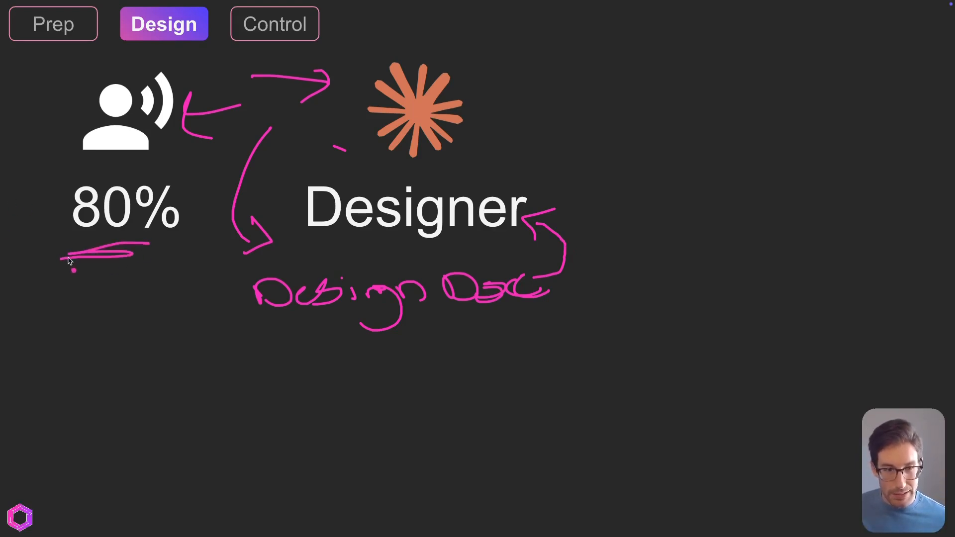
mouse_move(103, 265)
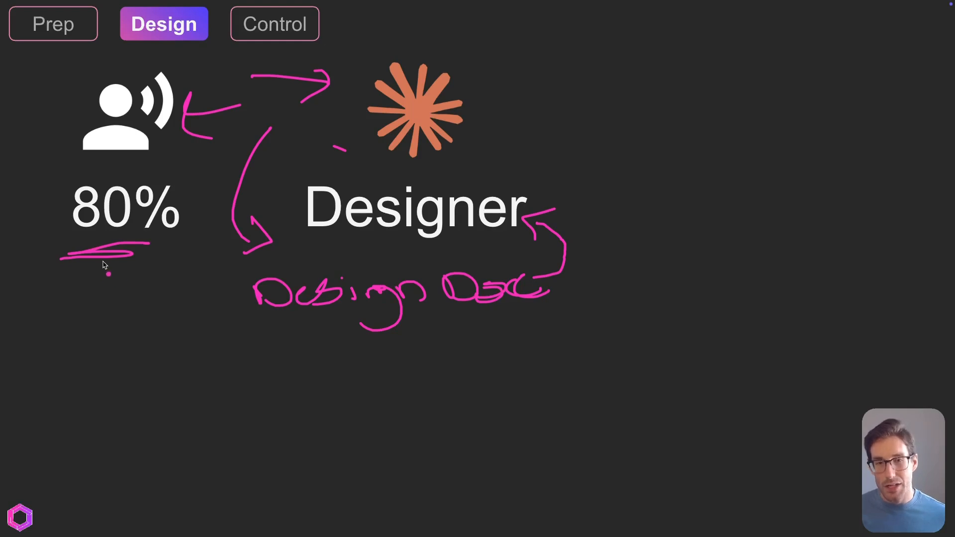
mouse_move(165, 138)
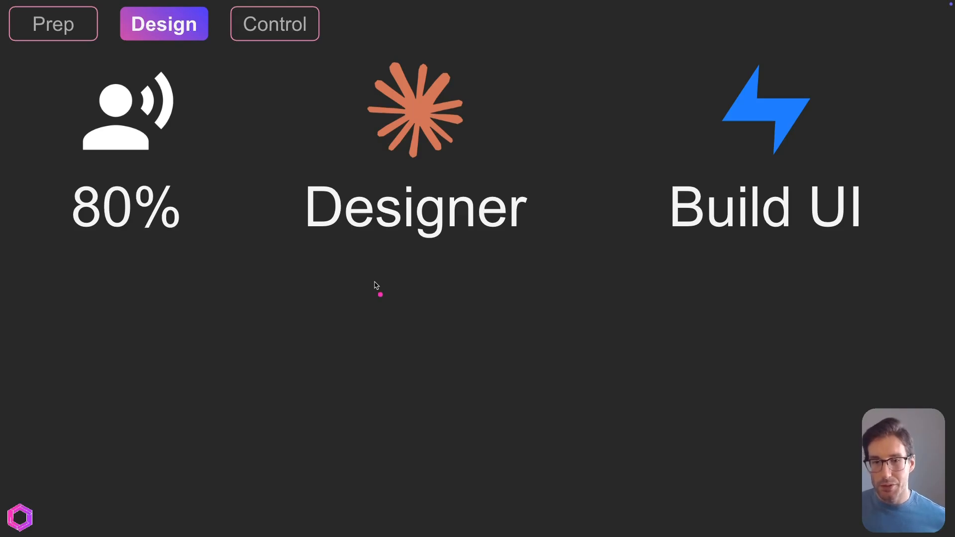
mouse_move(549, 144)
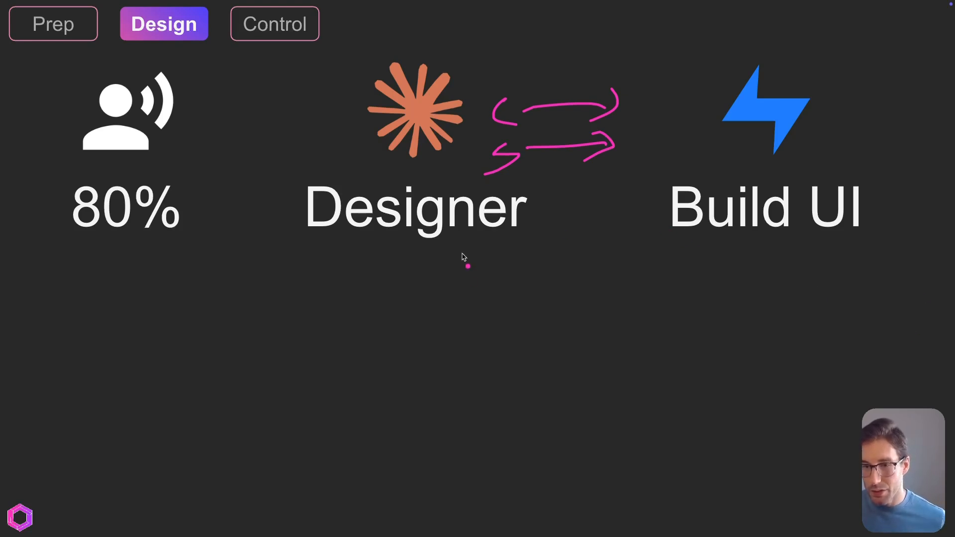
Draw an arrow from Designer toward Build UI
left_click_drag(462, 268, 683, 256)
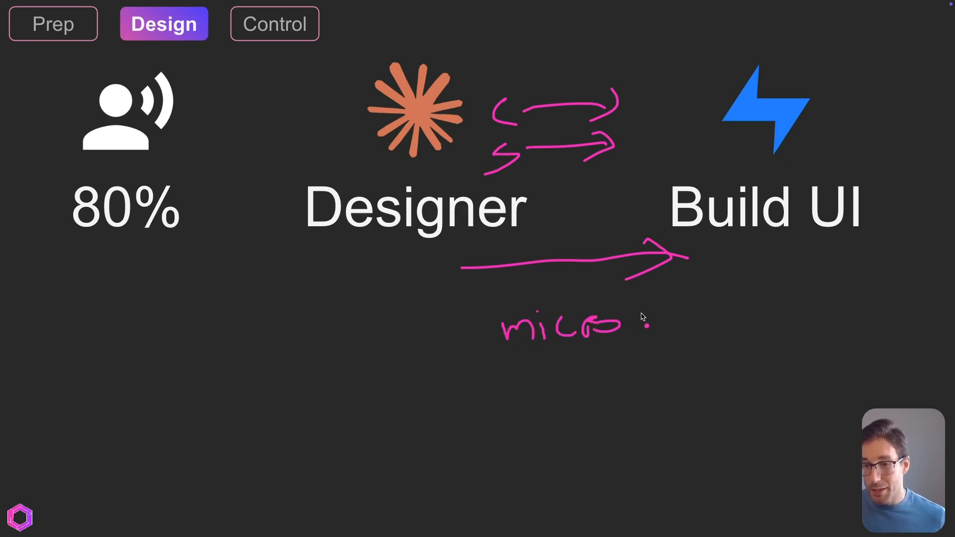
Handwrite a note beneath the arrow leading to Build UI
left_click_drag(627, 316, 737, 330)
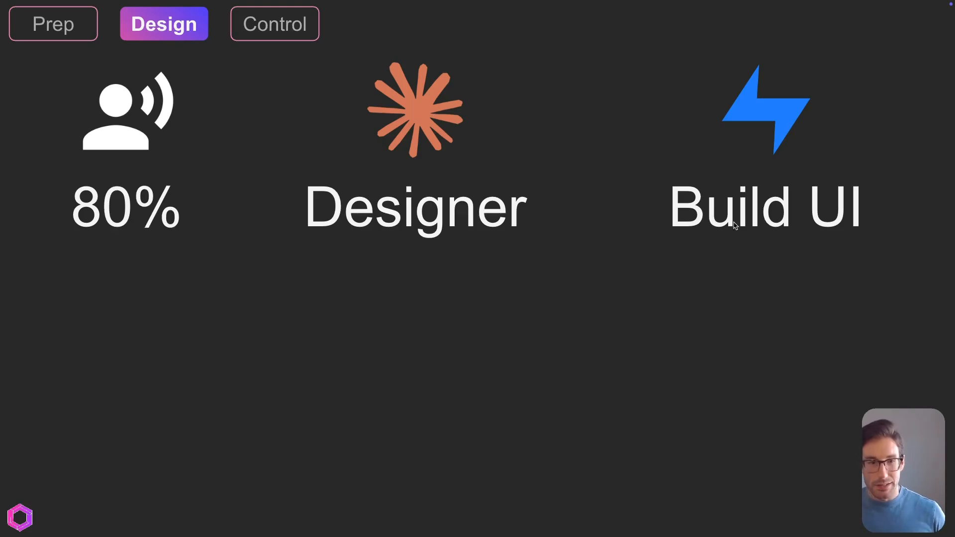
mouse_move(773, 258)
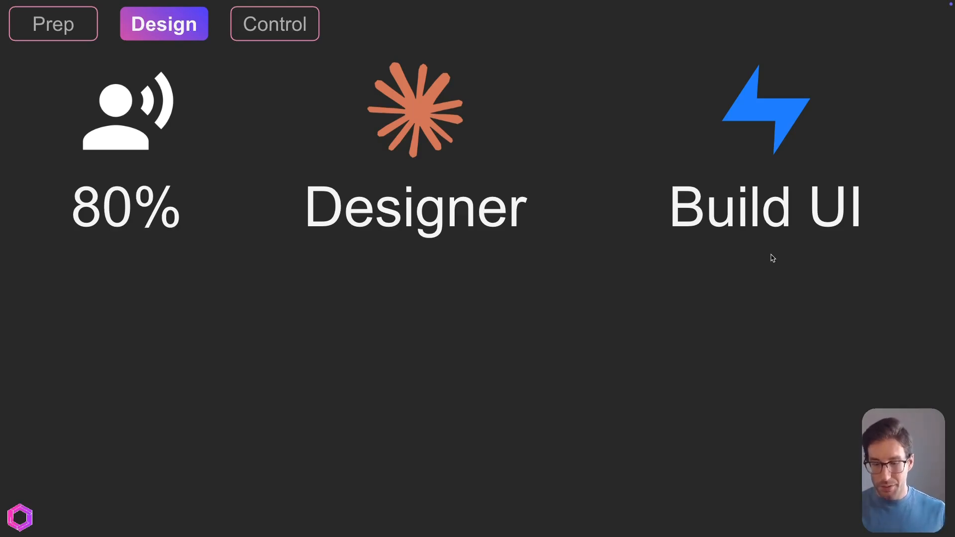
Switch to the Control slide
left_click(275, 24)
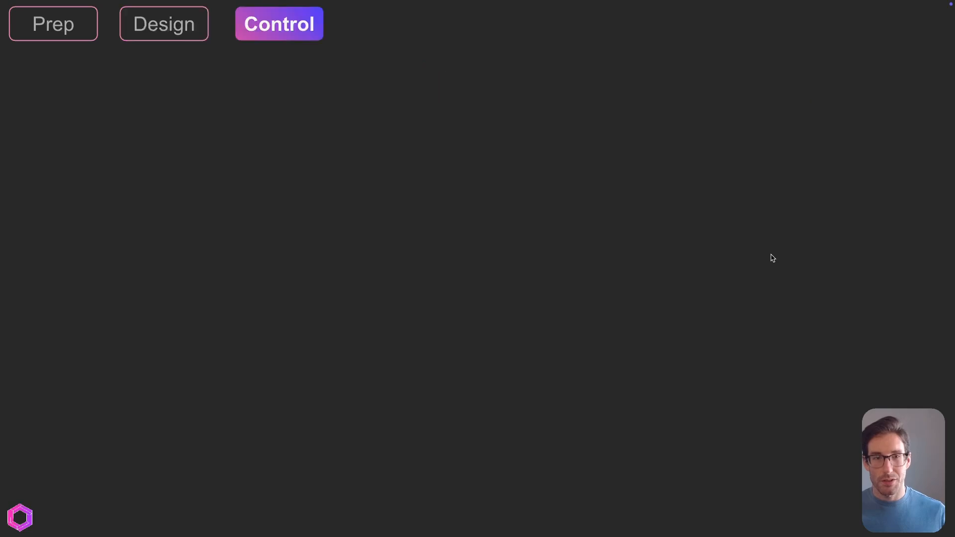
mouse_move(736, 257)
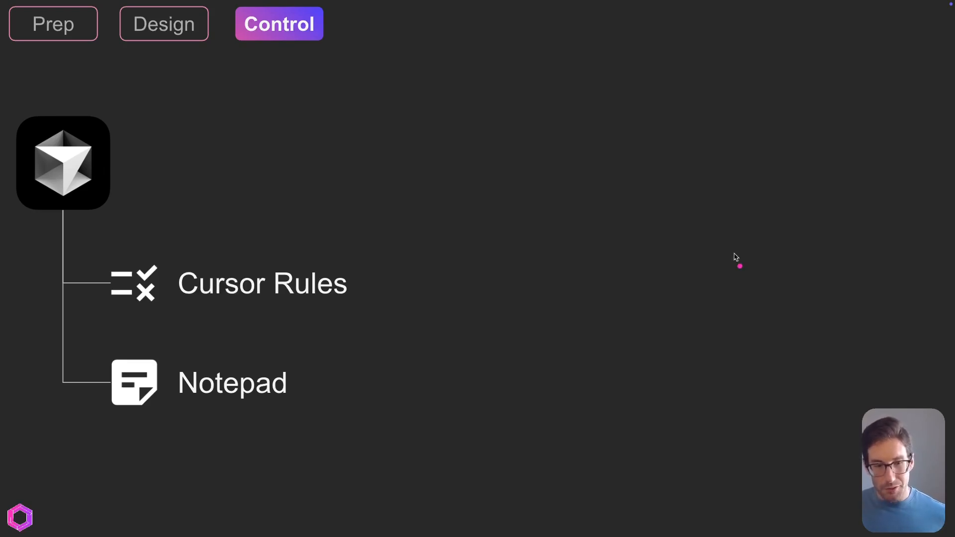
mouse_move(299, 340)
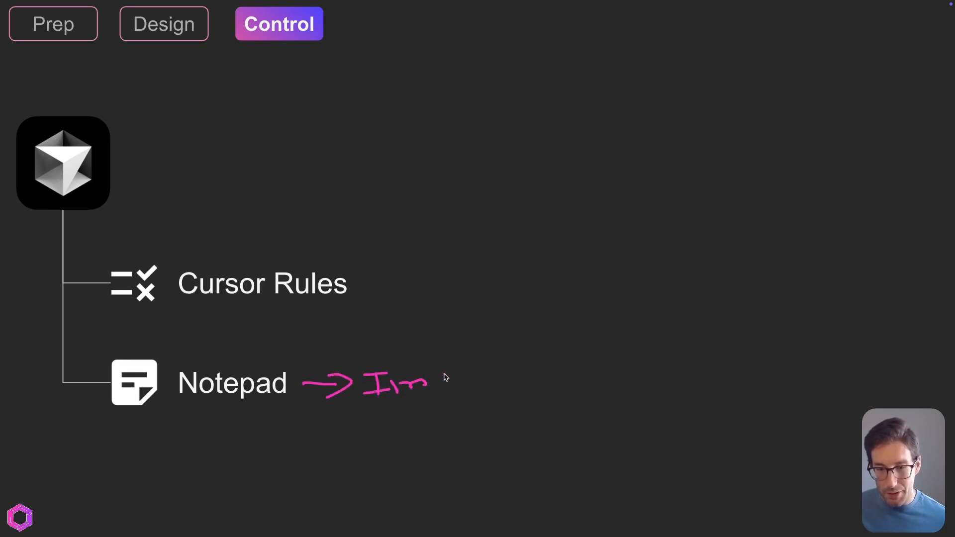
Cross out Imp, write and underline Plan beside Notepad, and circle Cursor Rules
left_click_drag(426, 381, 465, 387)
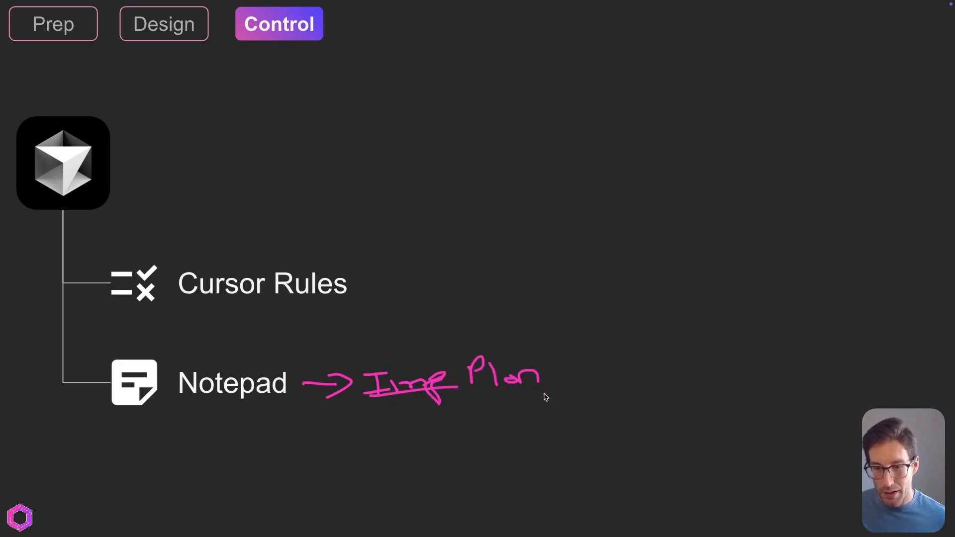
left_click_drag(438, 399, 545, 396)
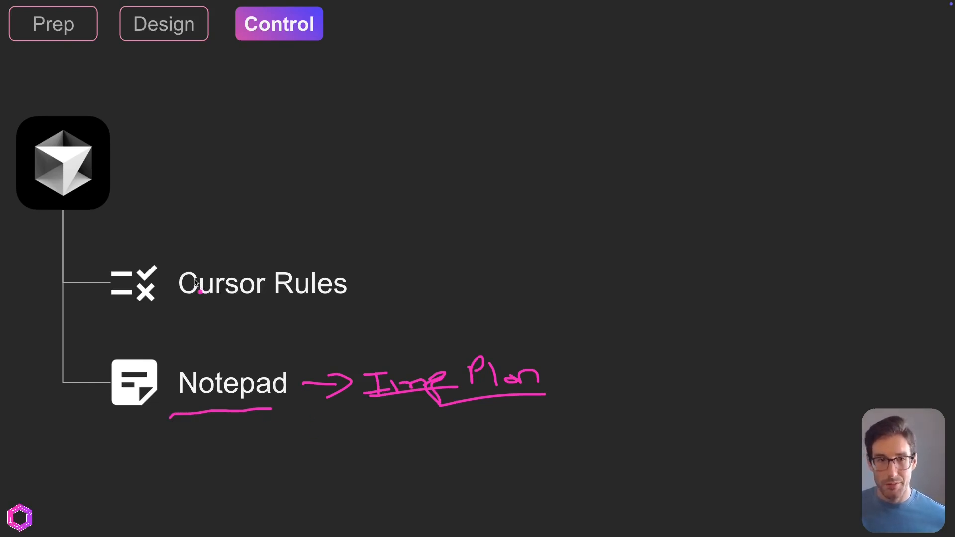
mouse_move(394, 390)
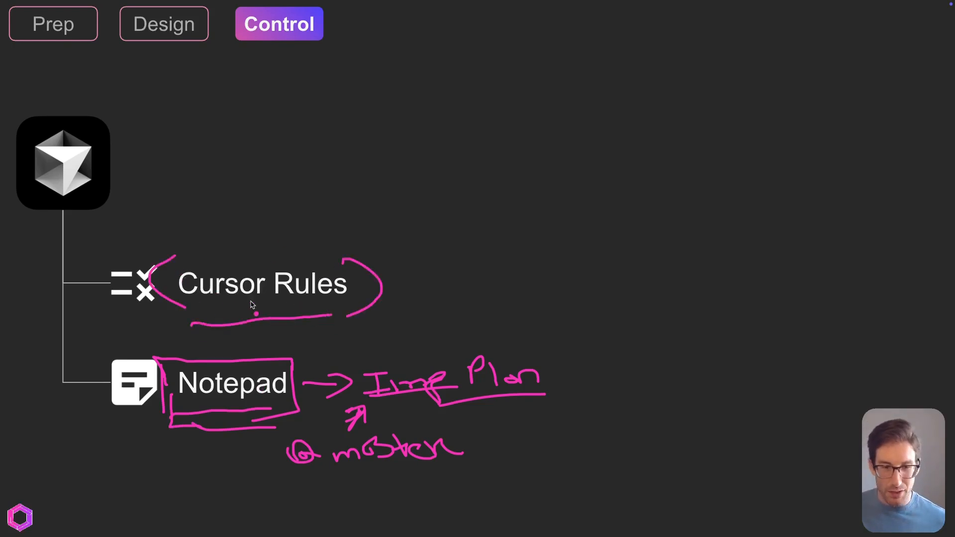
left_click_drag(189, 262, 359, 256)
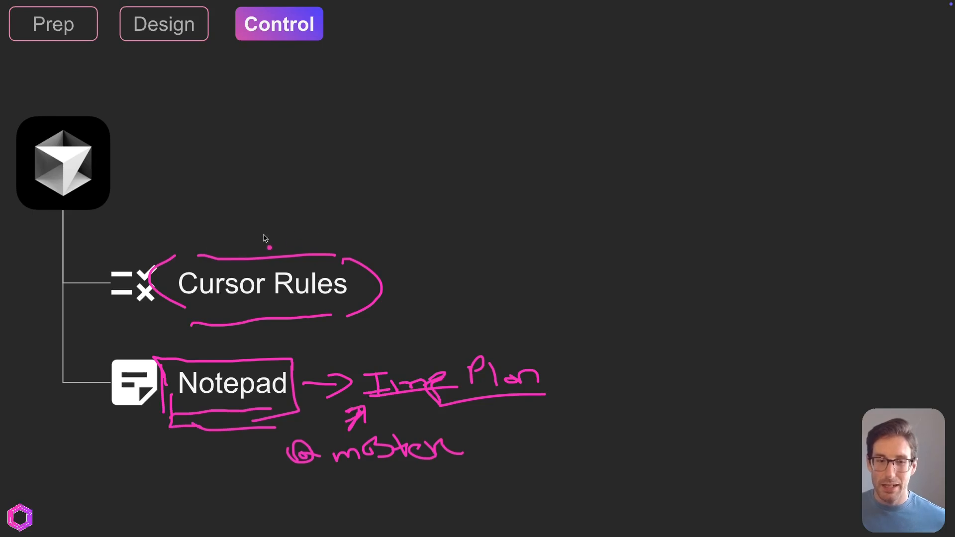
mouse_move(304, 245)
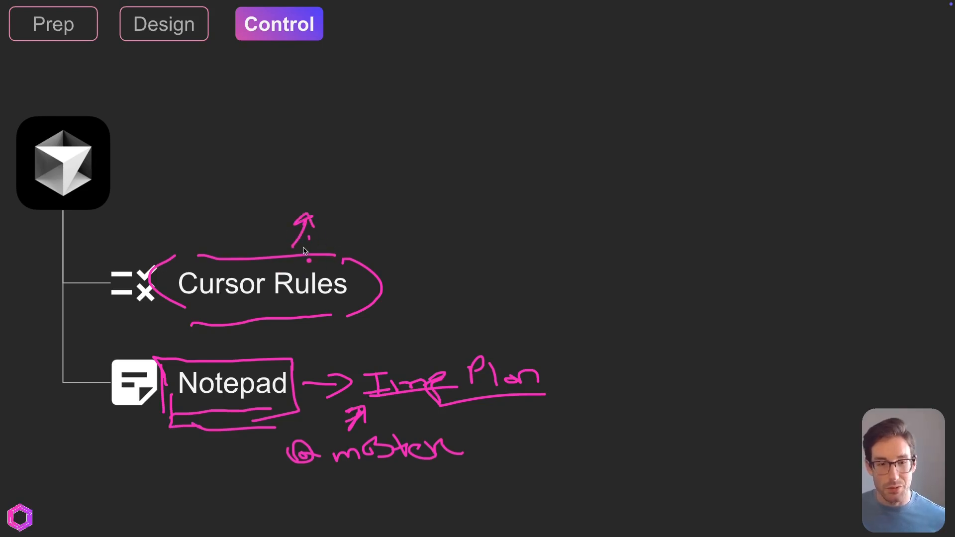
mouse_move(322, 368)
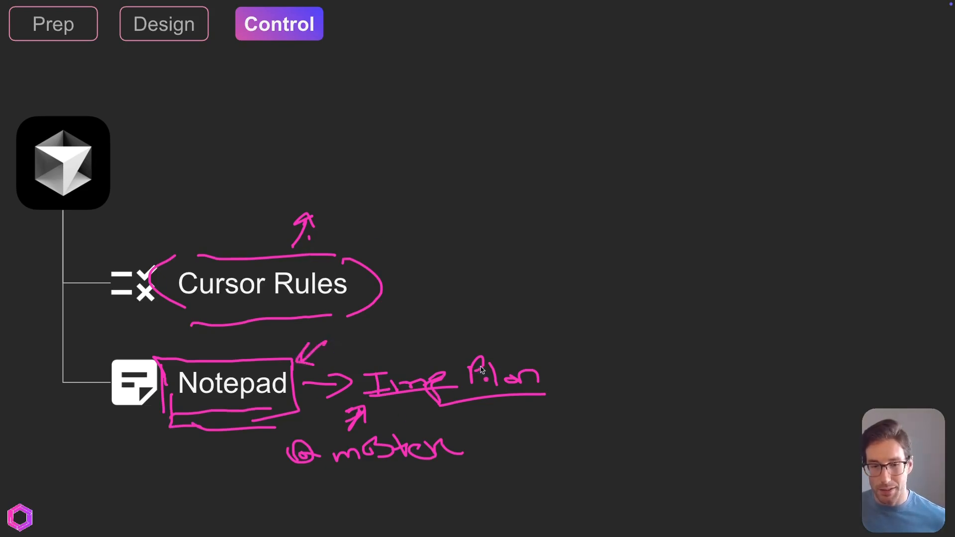
mouse_move(473, 358)
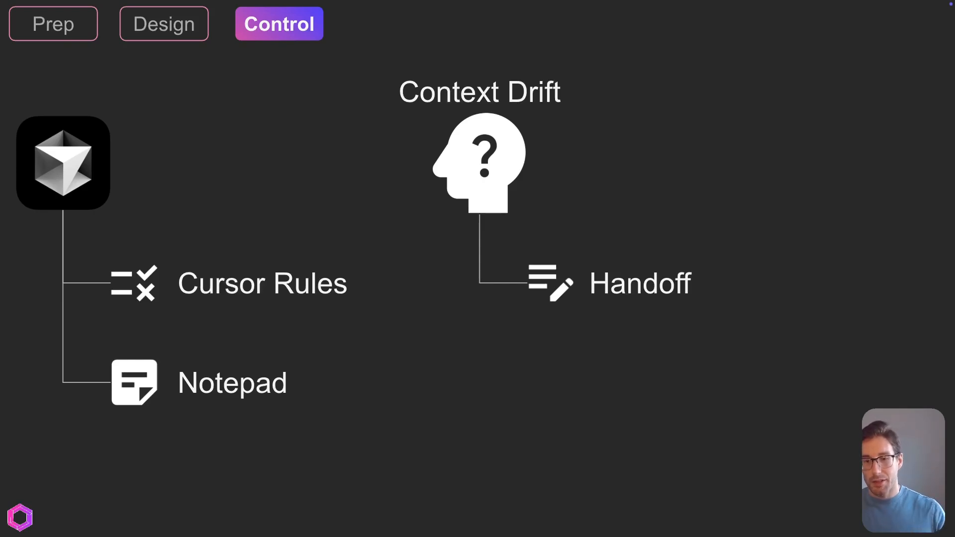
mouse_move(468, 320)
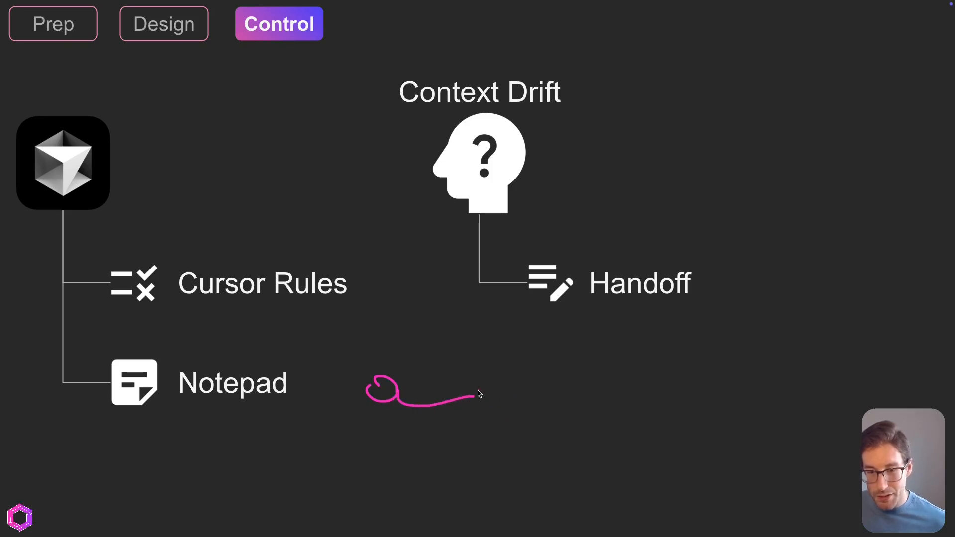
Extend the pink looping stroke beside Notepad rightward toward below Handoff
left_click_drag(476, 393, 718, 393)
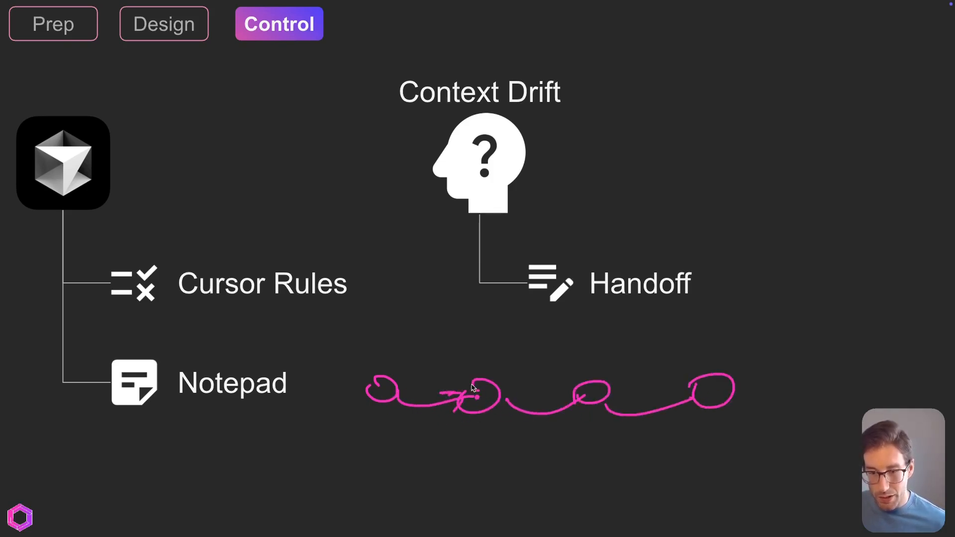